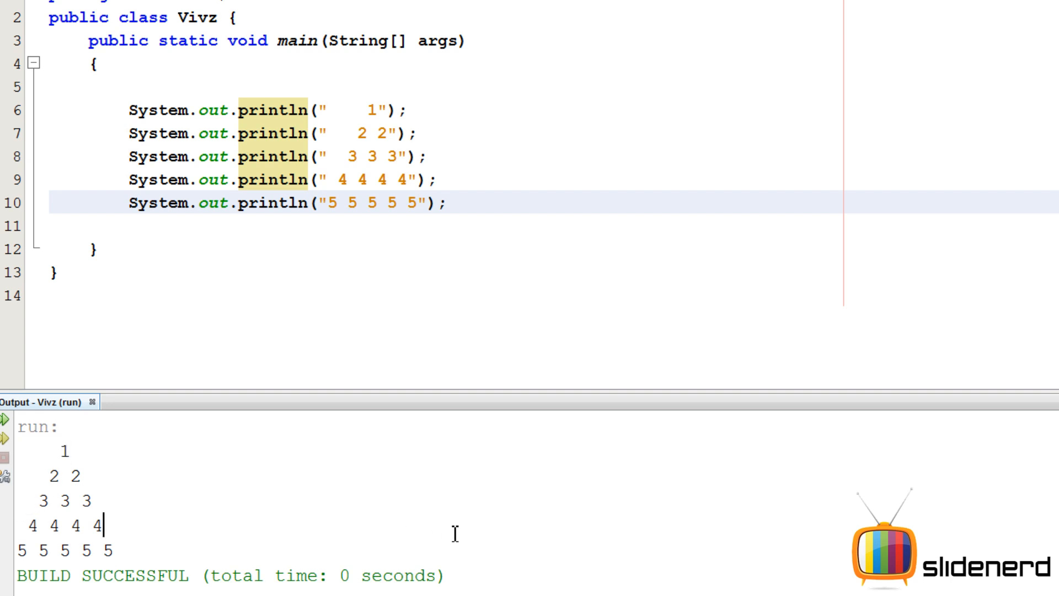
mouse_move(490, 190)
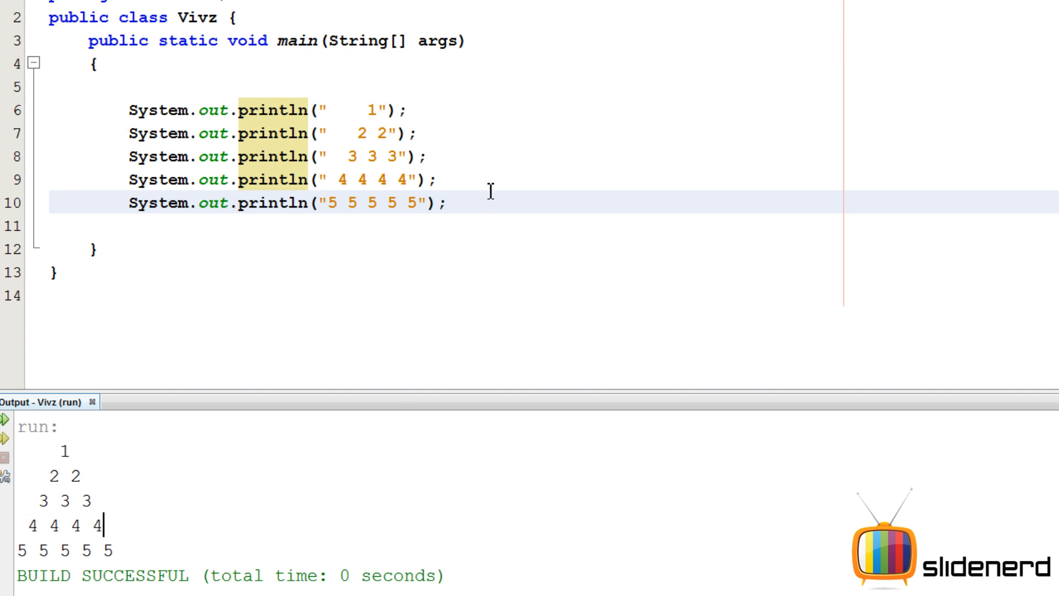